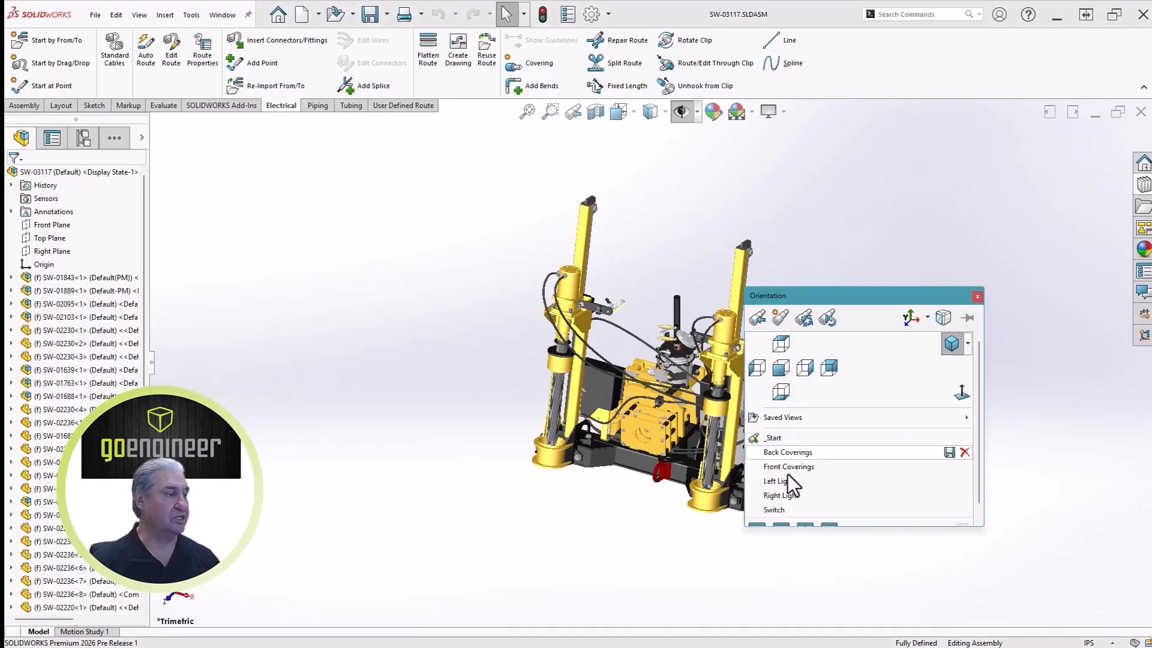
Show the assembly from the Front Coverings saved view.
left_click(788, 467)
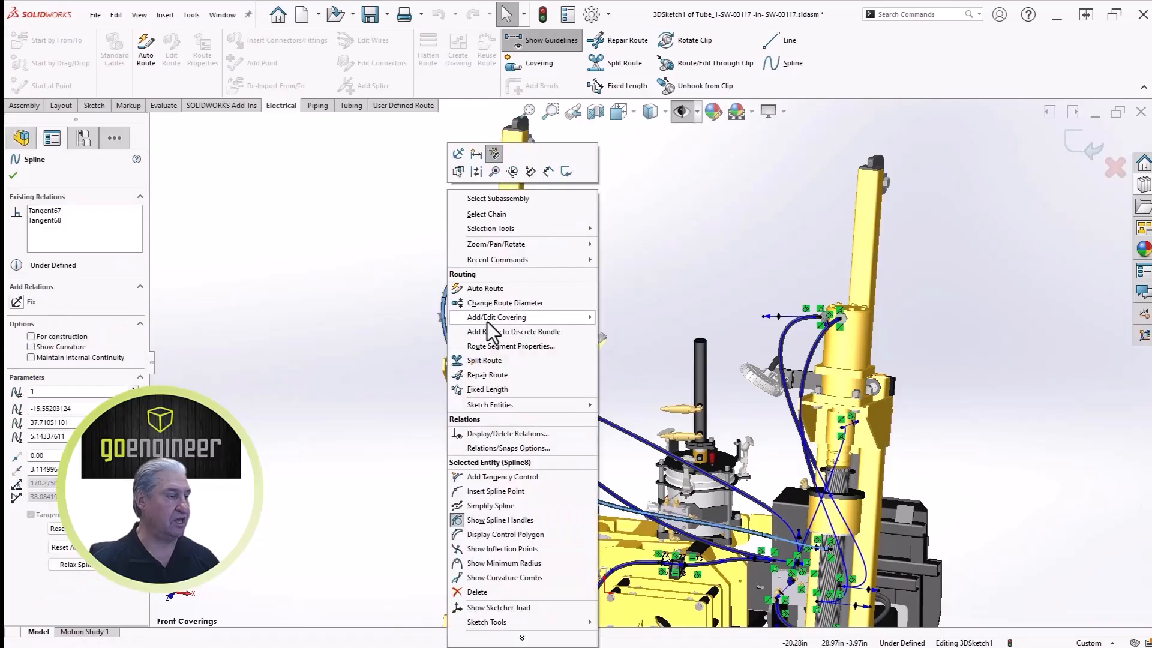
mouse_move(496, 316)
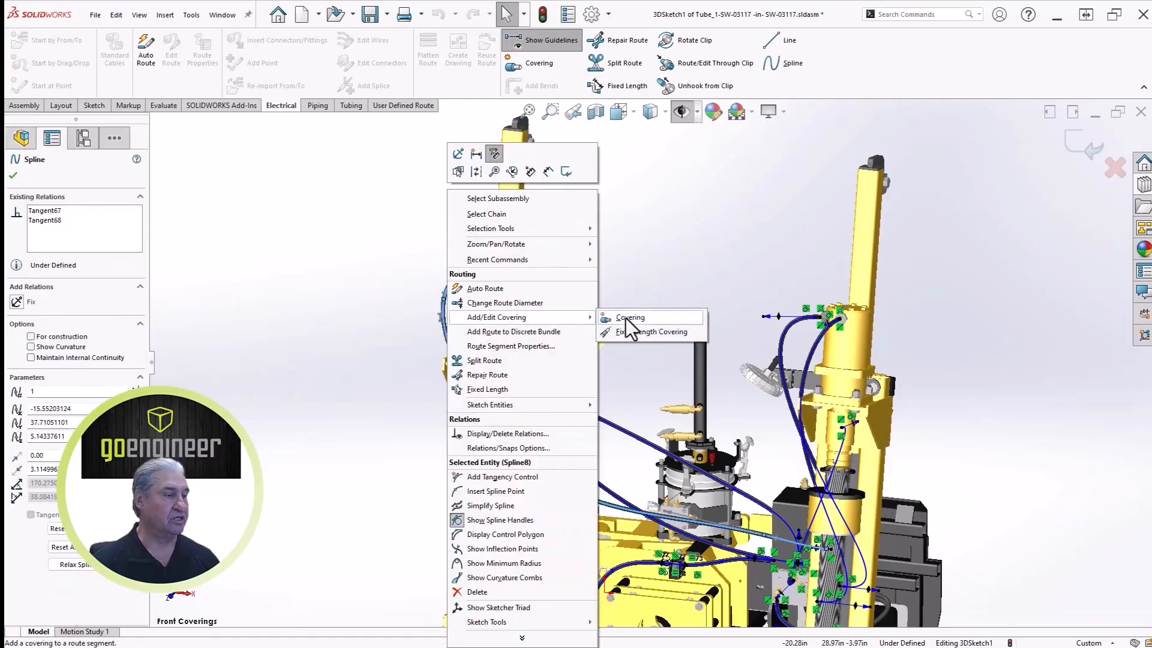
Apply a 0.12" Thornel VCB-20 Carbon Cloth custom covering layer to the six hose segments.
left_click(630, 317)
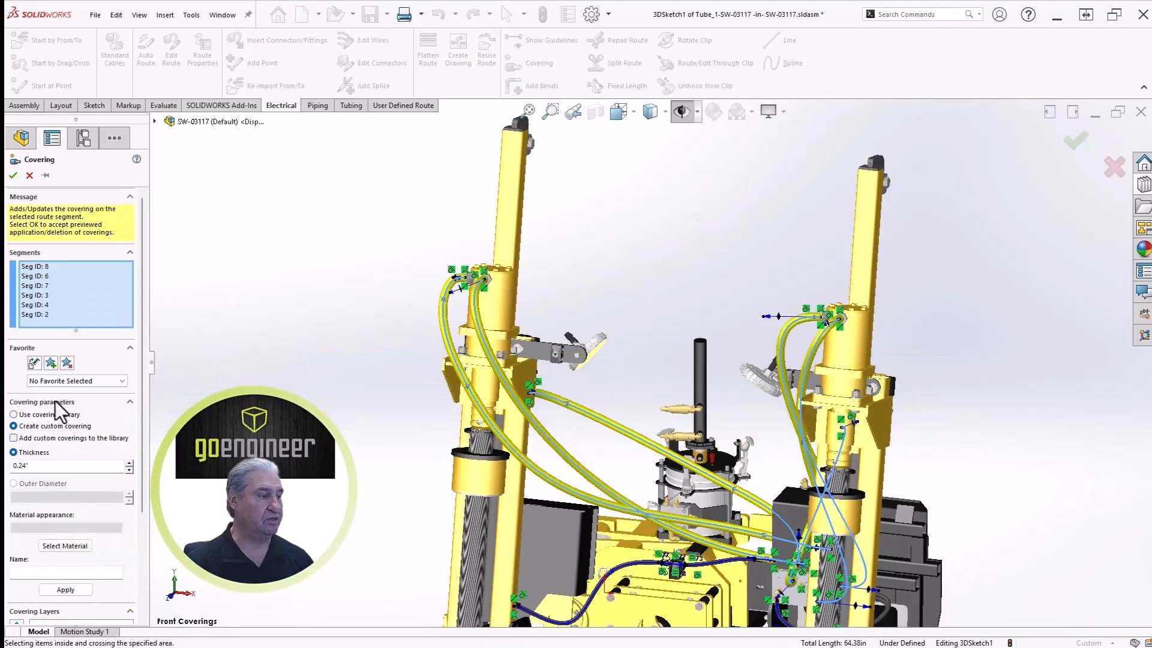
left_click(14, 414)
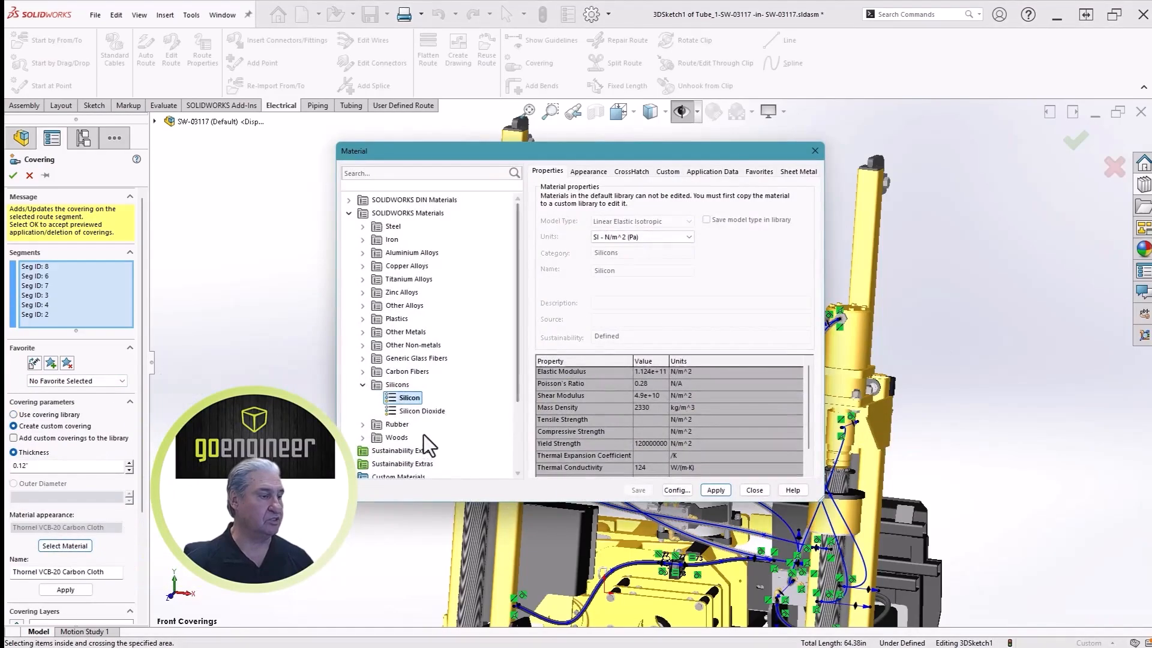
left_click(444, 411)
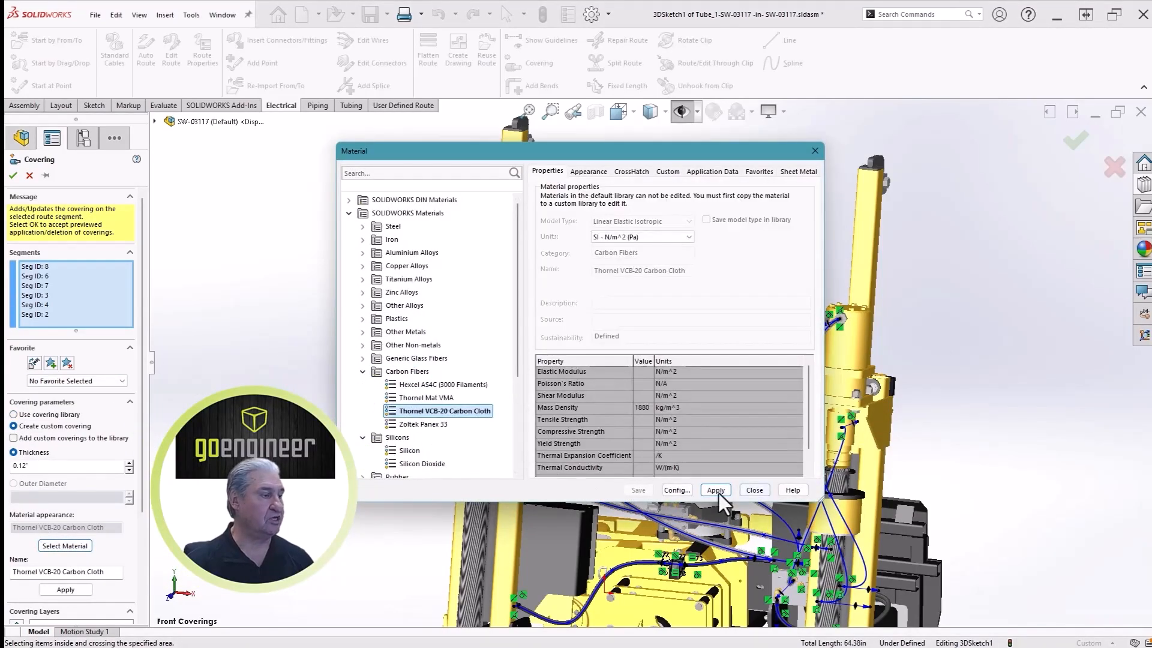
left_click(715, 490)
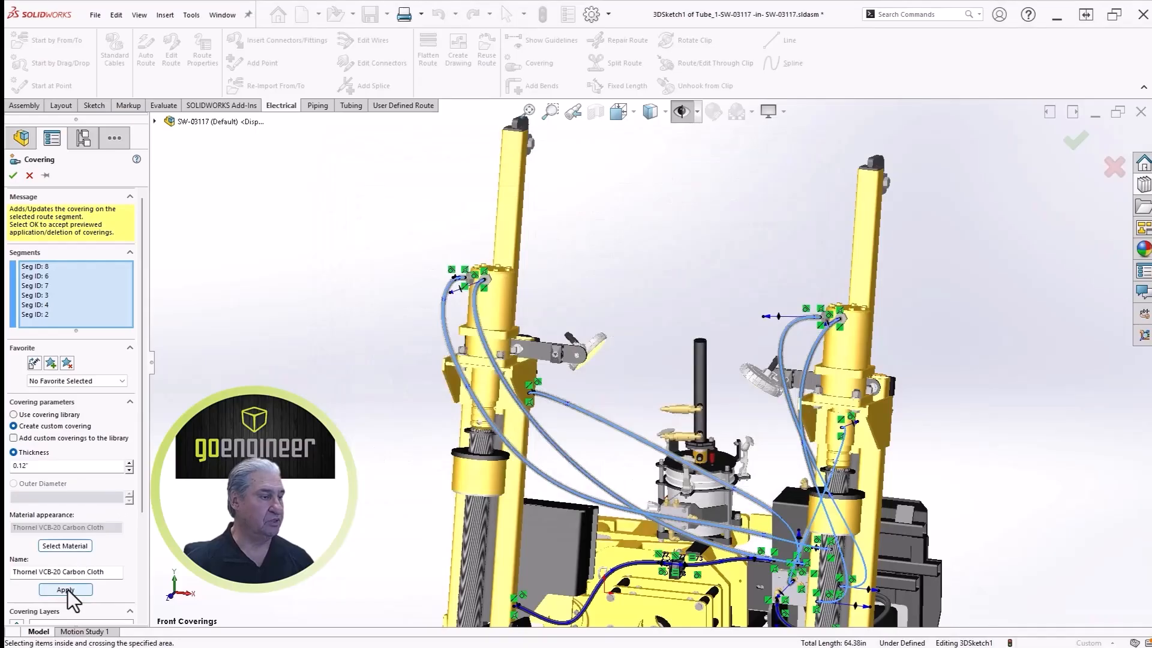
Add a second 0.10" Silicon layer to the covering.
left_click(65, 544)
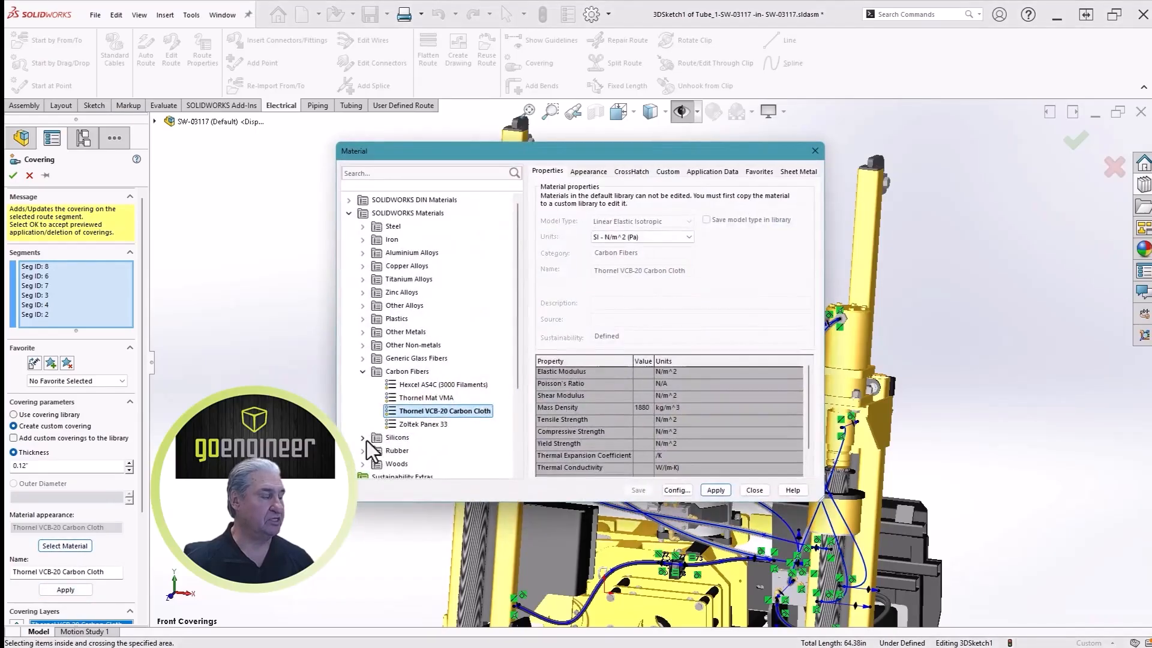
left_click(754, 490)
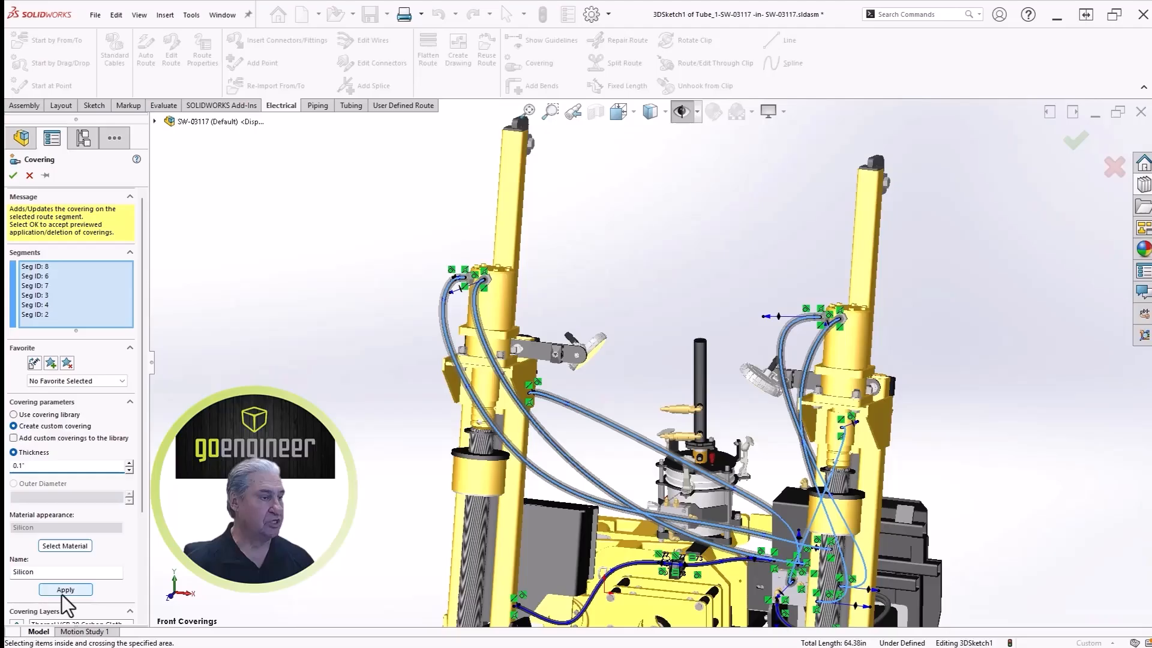
left_click(65, 589)
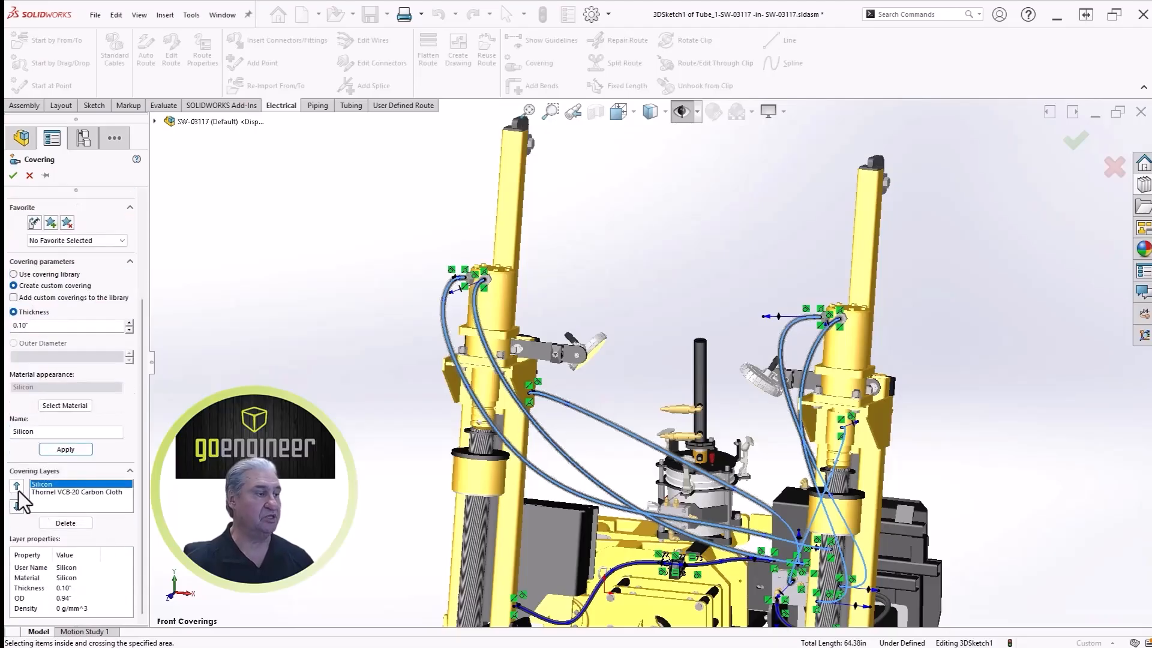
Change the stacking order of the two covering layers.
left_click(51, 222)
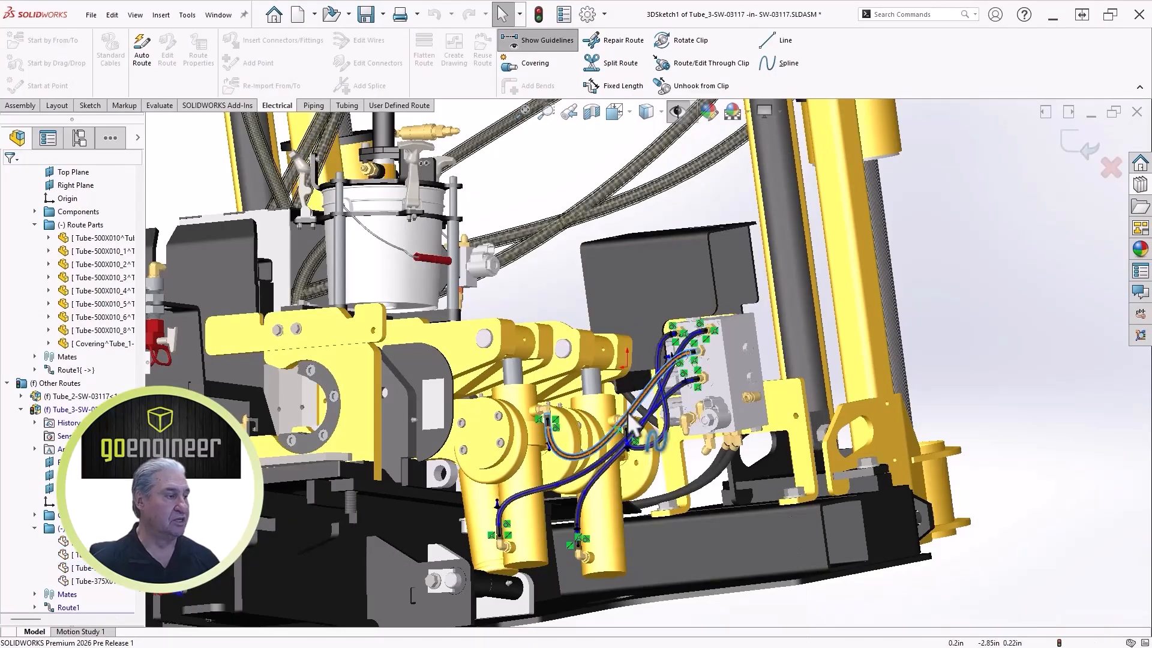
Add a custom covering to the four Tube_3 hose segments.
right_click(639, 419)
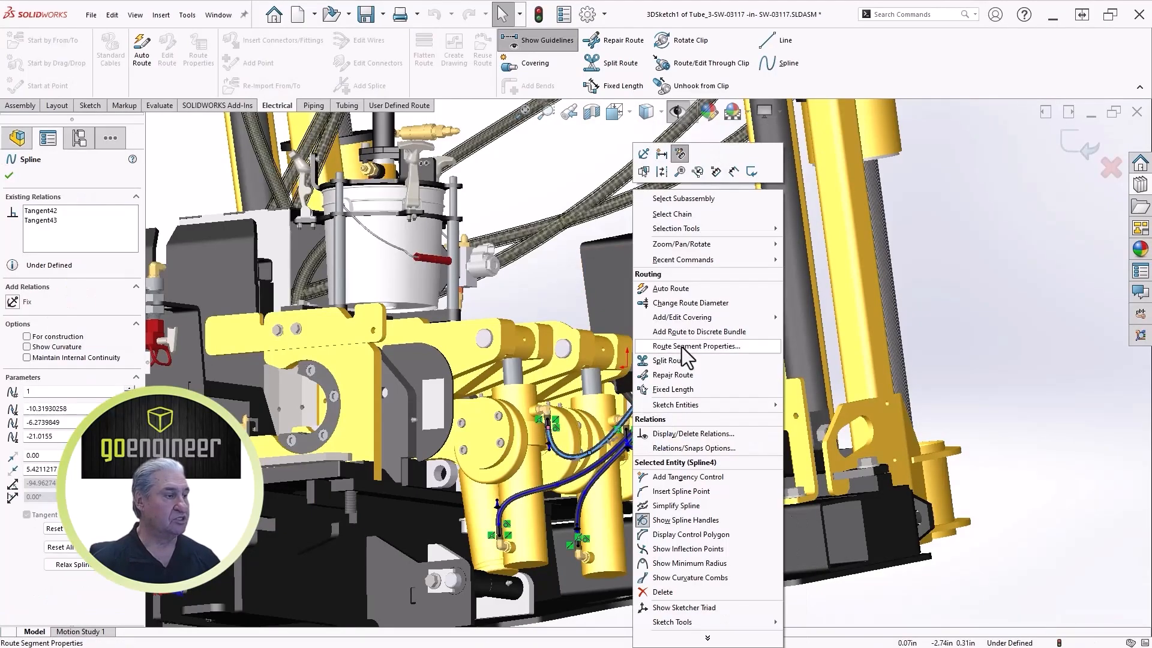
left_click(681, 317)
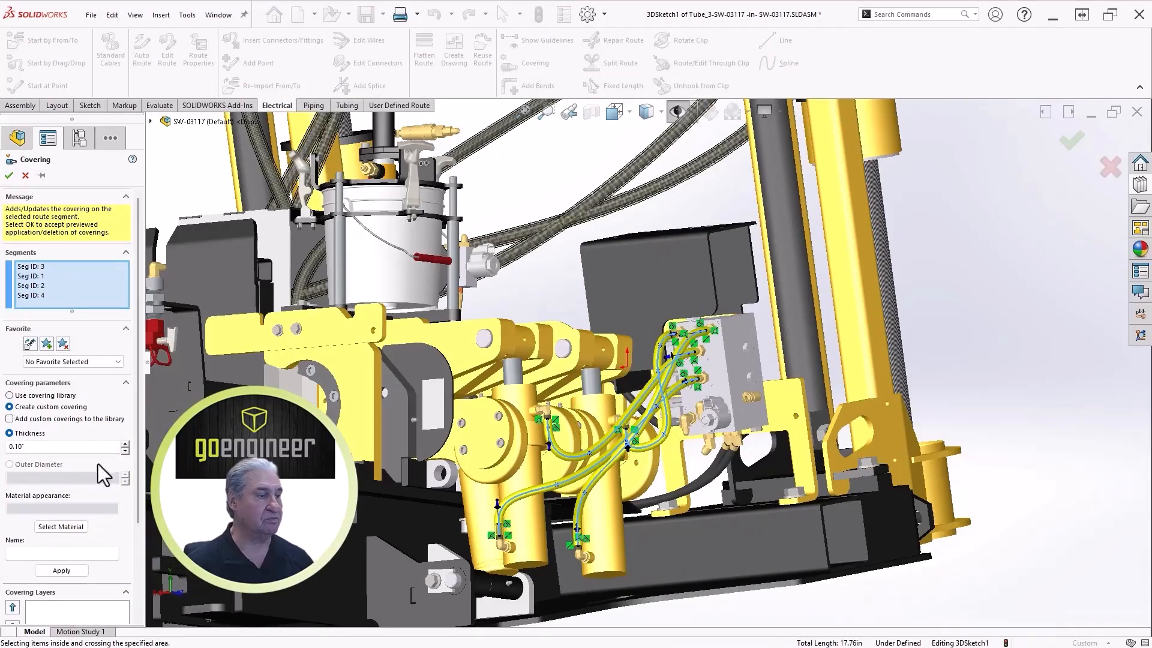
left_click(74, 361)
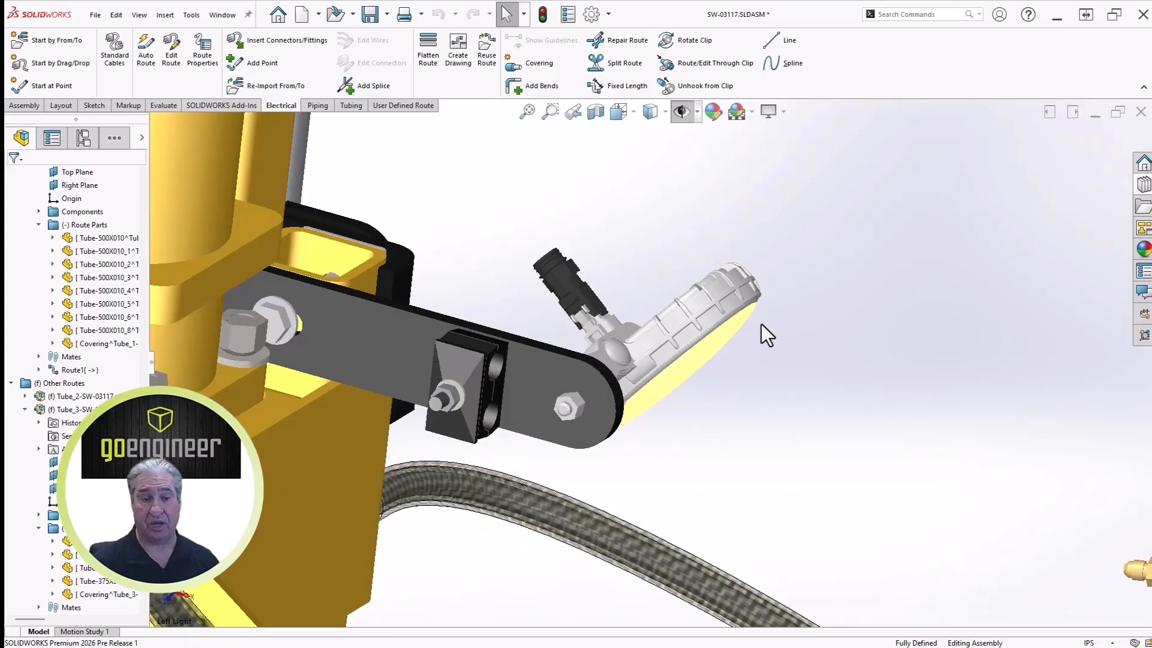
Edit the Harness_1 route's 3DSketch1 with guidelines shown.
left_click(677, 112)
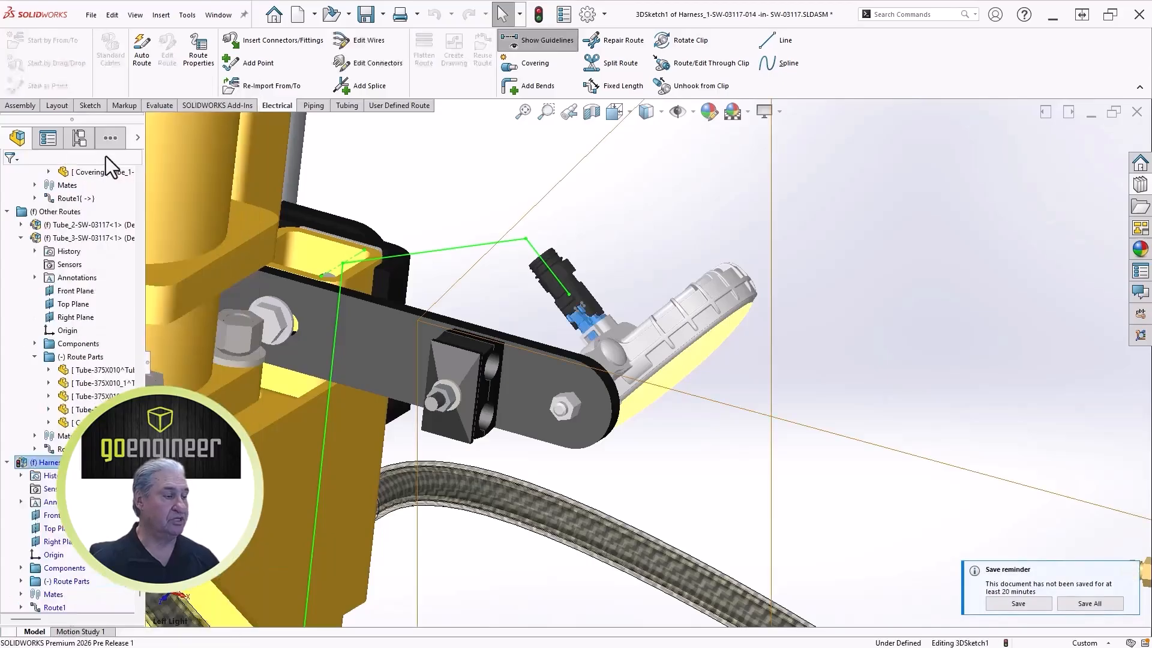
Auto Route in Guidelines mode and convert the two harness guideline splines to routes.
left_click(142, 48)
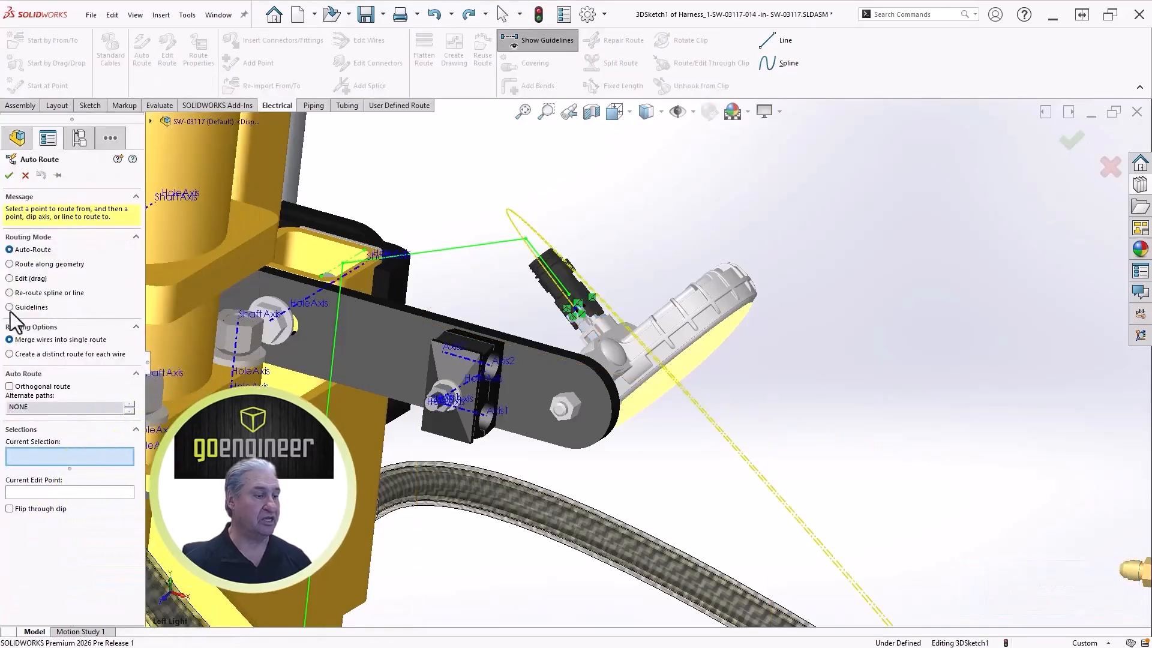
left_click(11, 315)
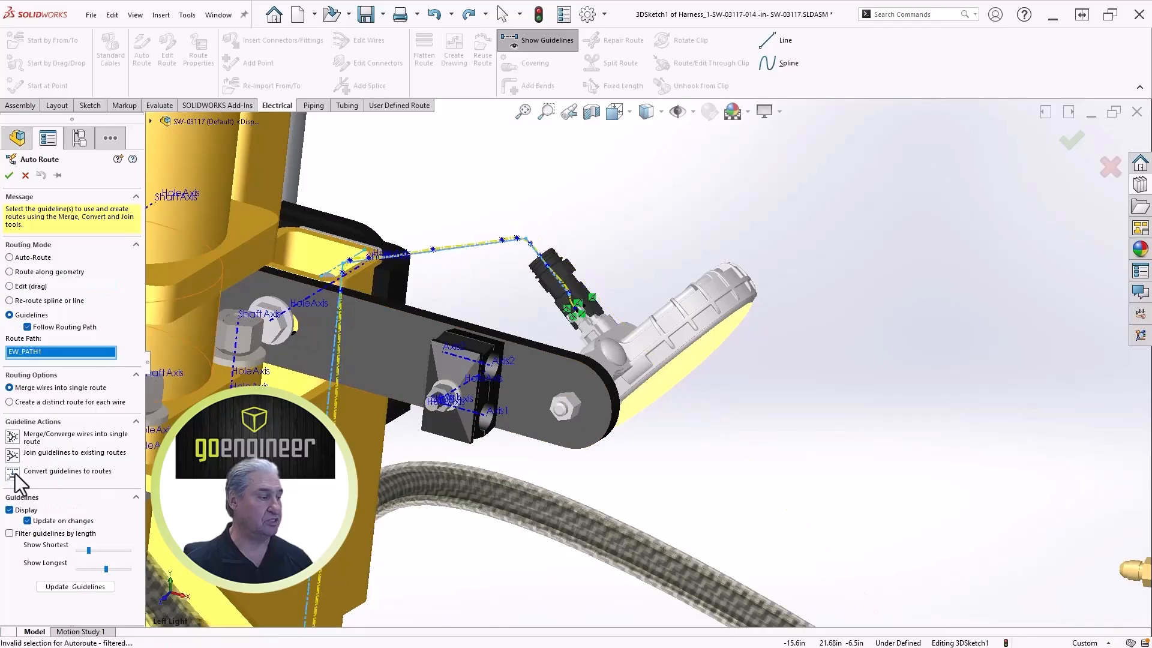
left_click(12, 471)
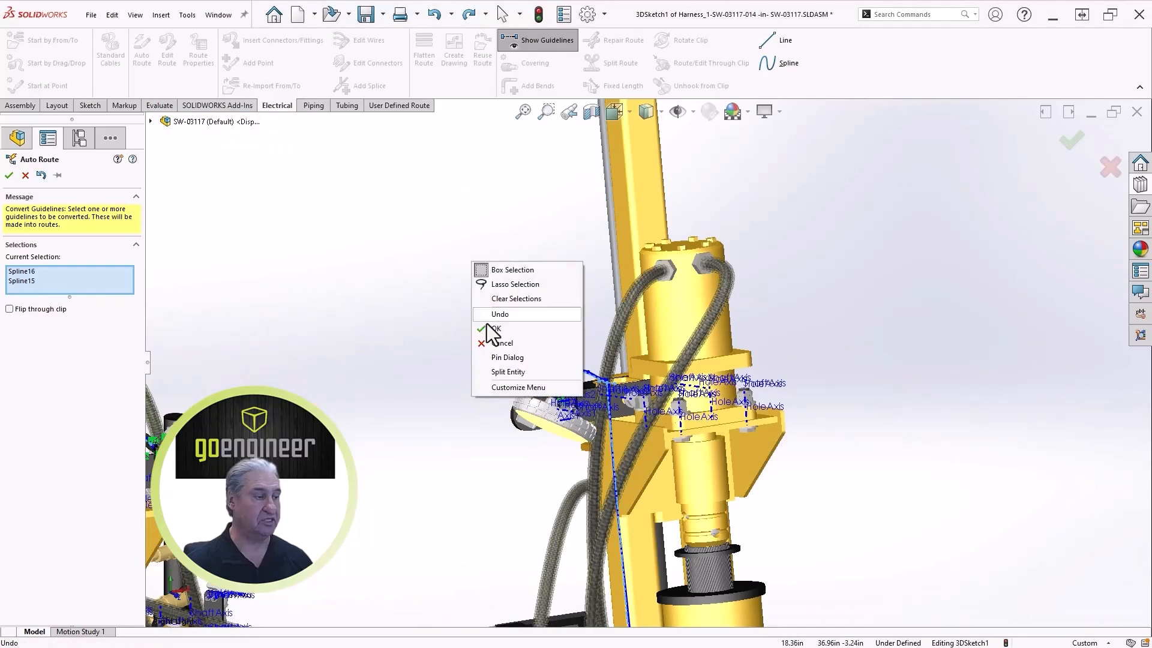
left_click(498, 329)
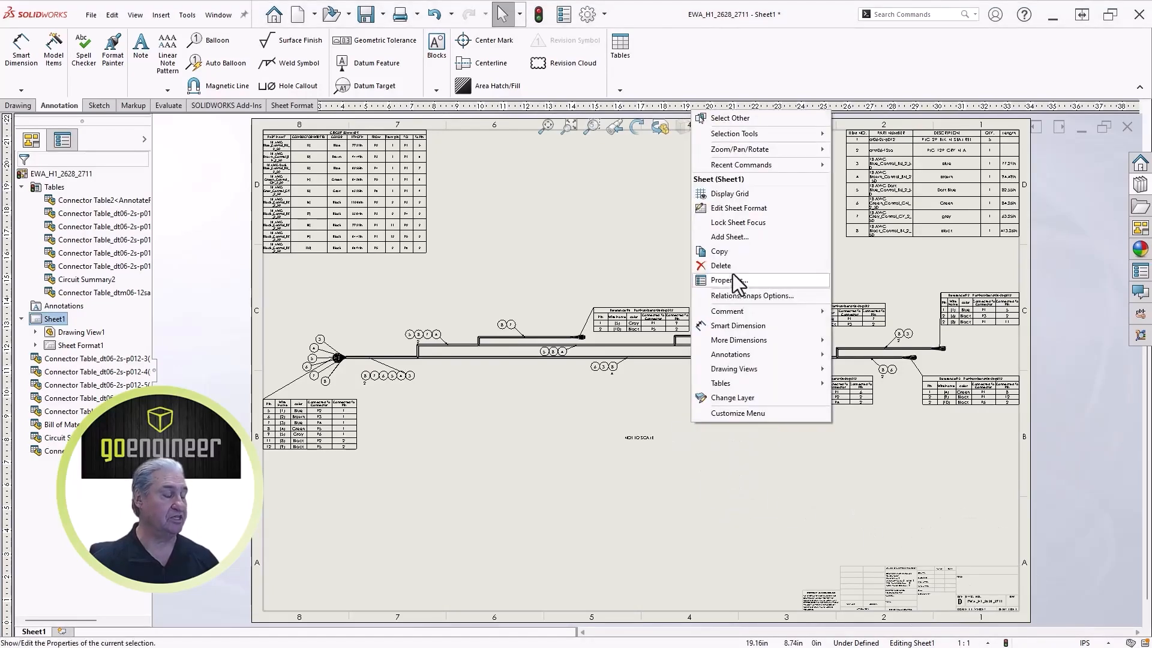
Set the sheet to E (ANSI) Landscape format, discarding the modified sheet-format notes.
left_click(722, 279)
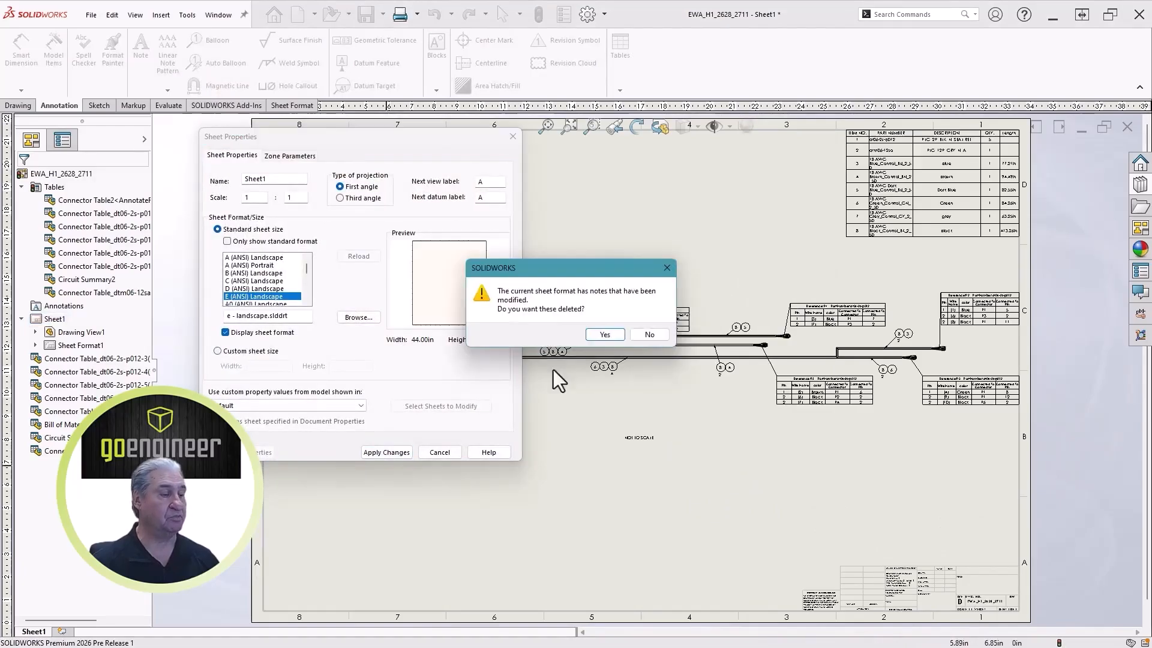
left_click(604, 335)
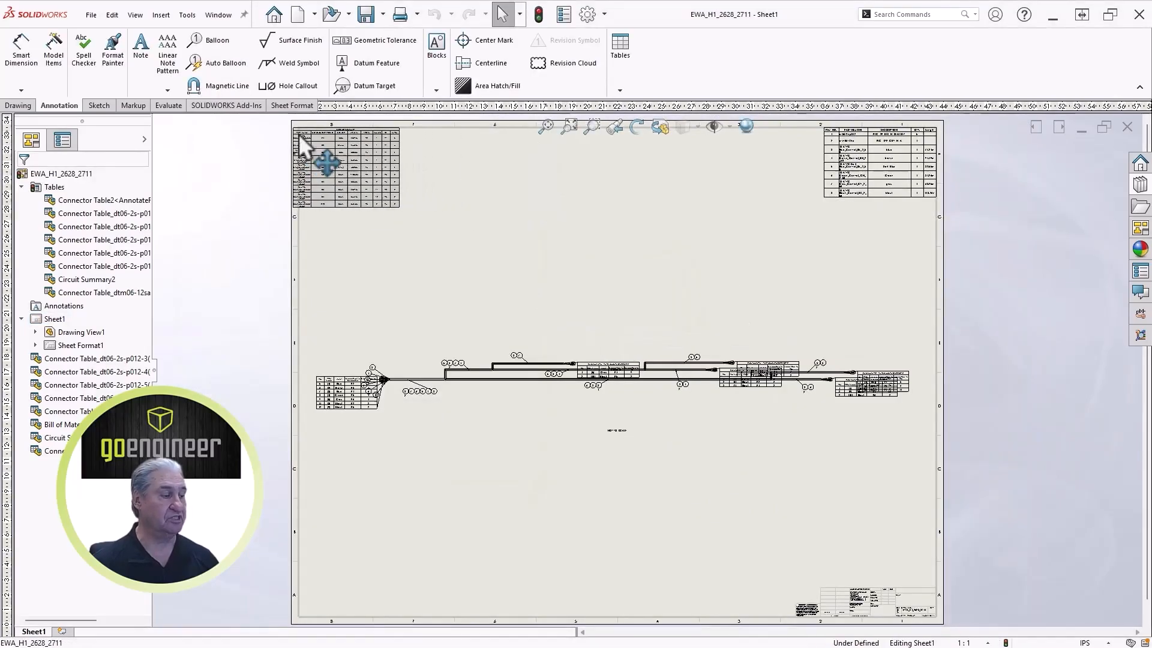